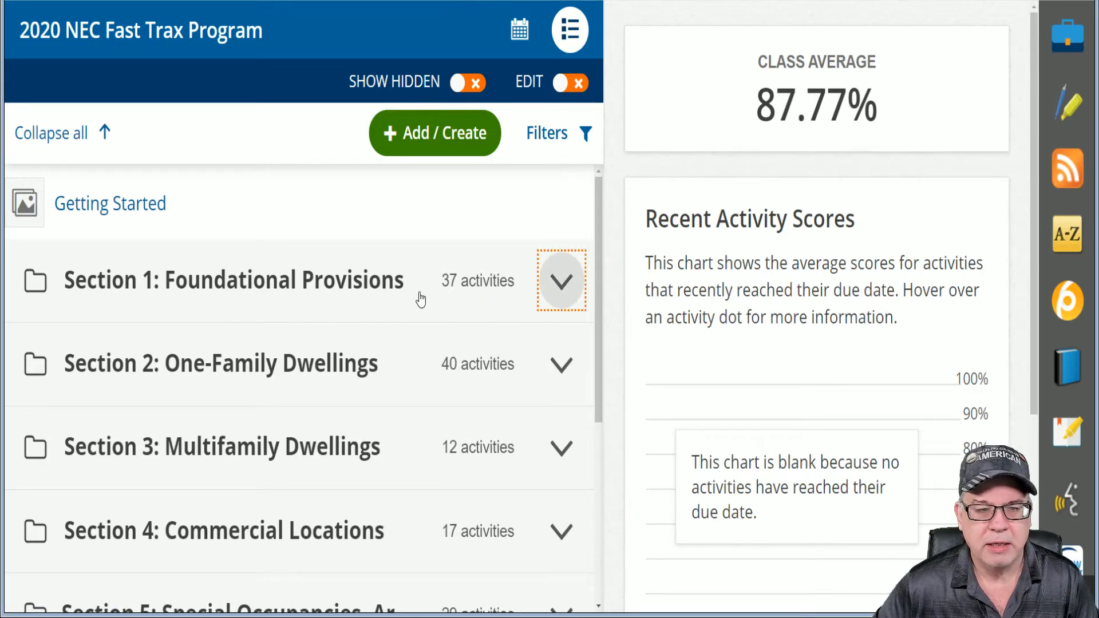
# Expand Section 1: Foundational Provisions and open Unit 3: Boxes and Enclosures.
pyautogui.click(561, 280)
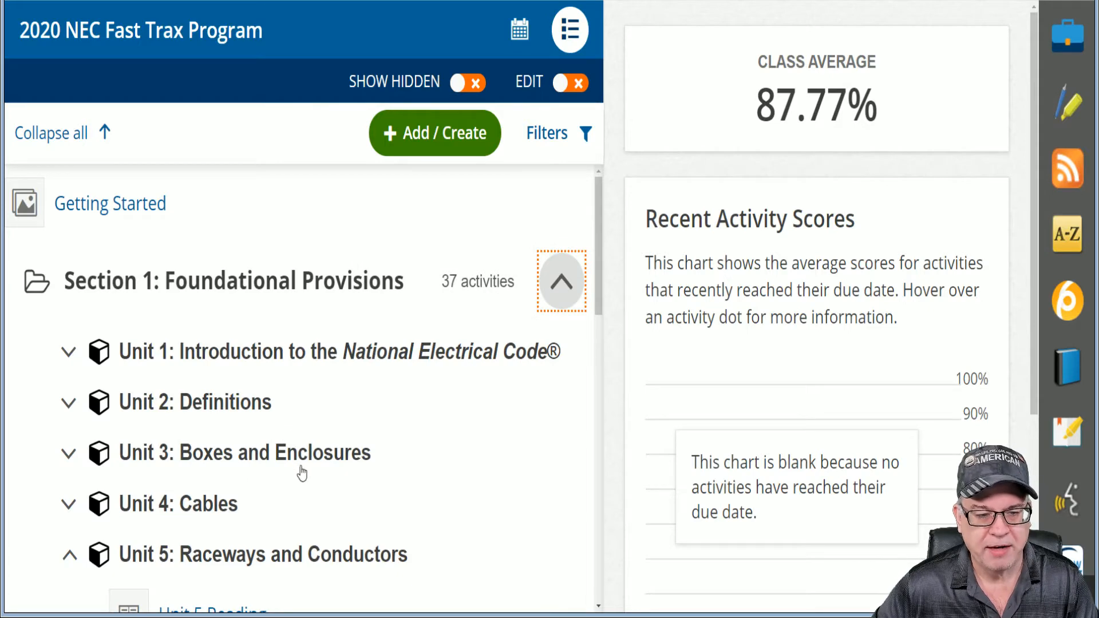
pyautogui.click(69, 452)
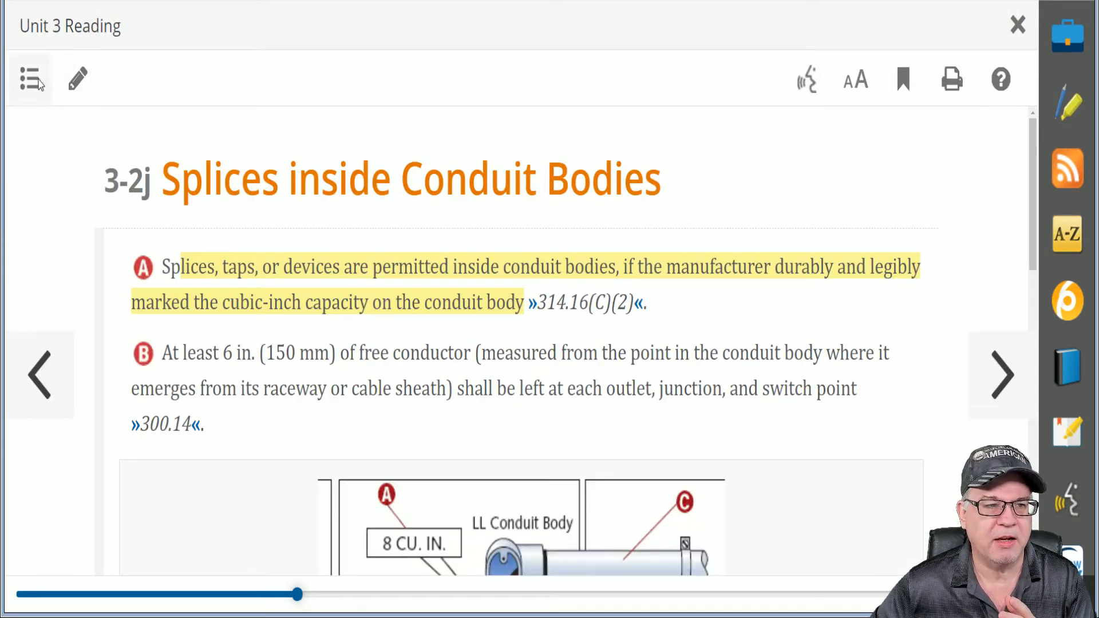
# Return to 3-1 General Requirements and read through the Metal Boxes section.
pyautogui.click(29, 78)
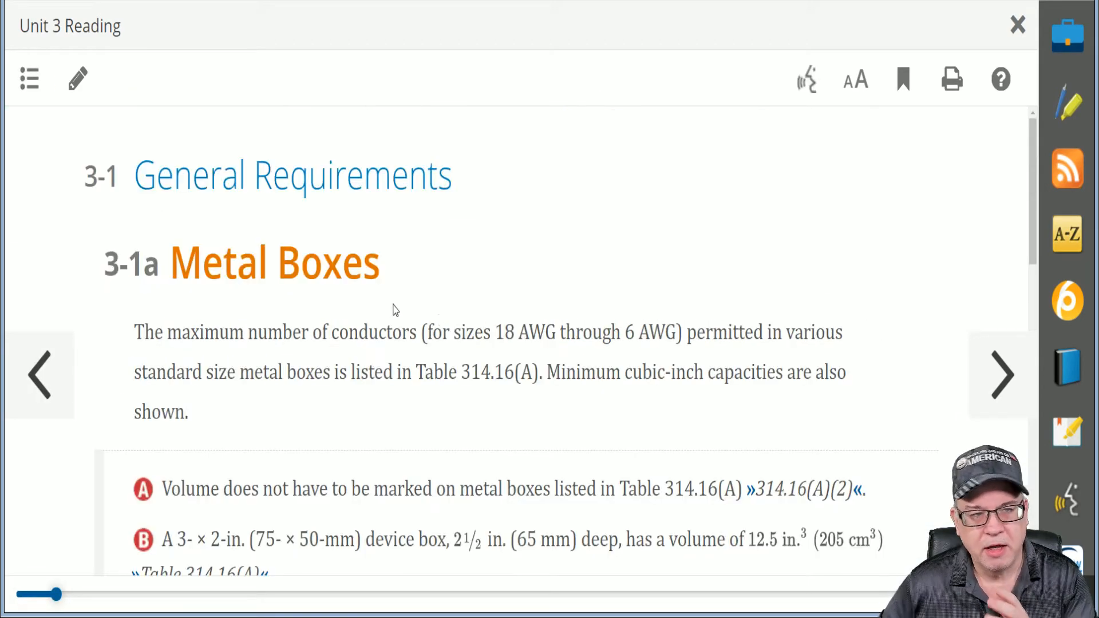
pyautogui.moveTo(418, 331)
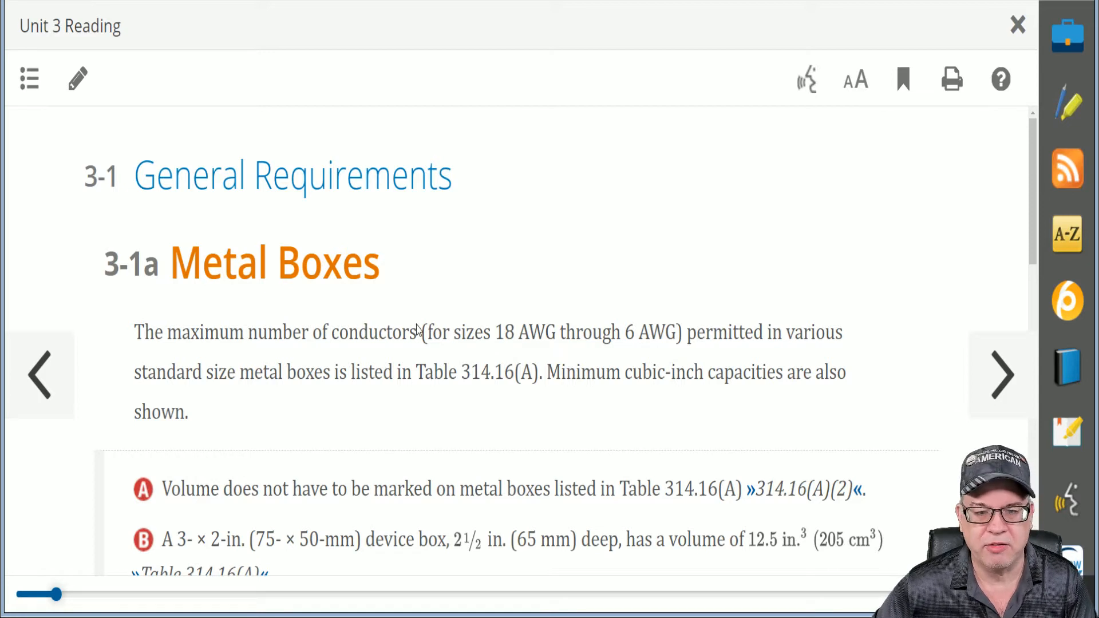
pyautogui.scroll(-3)
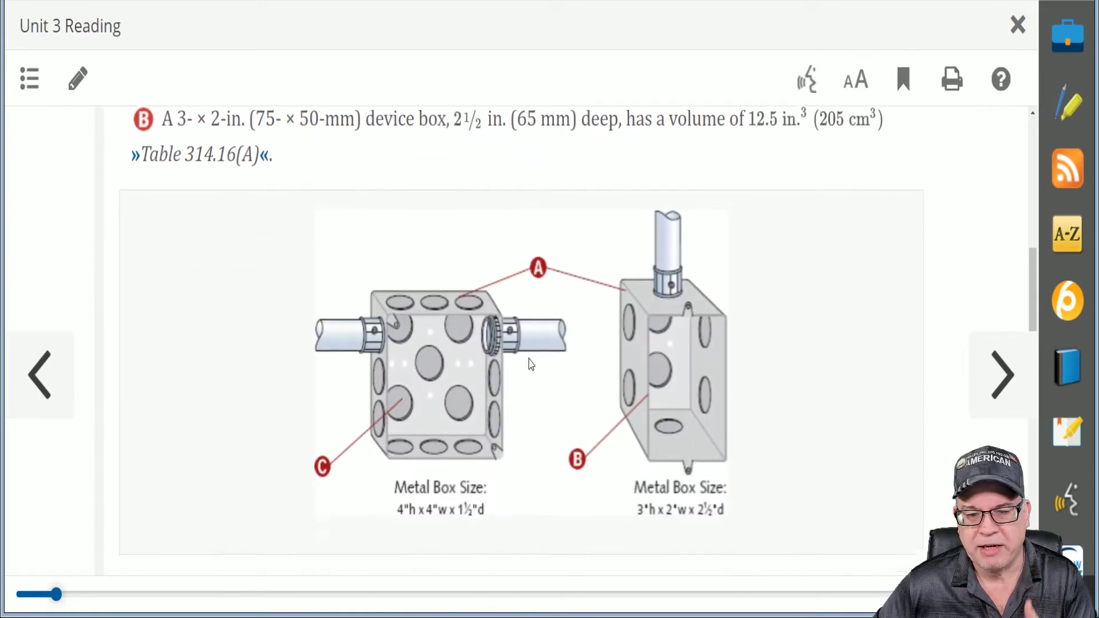
pyautogui.scroll(-3)
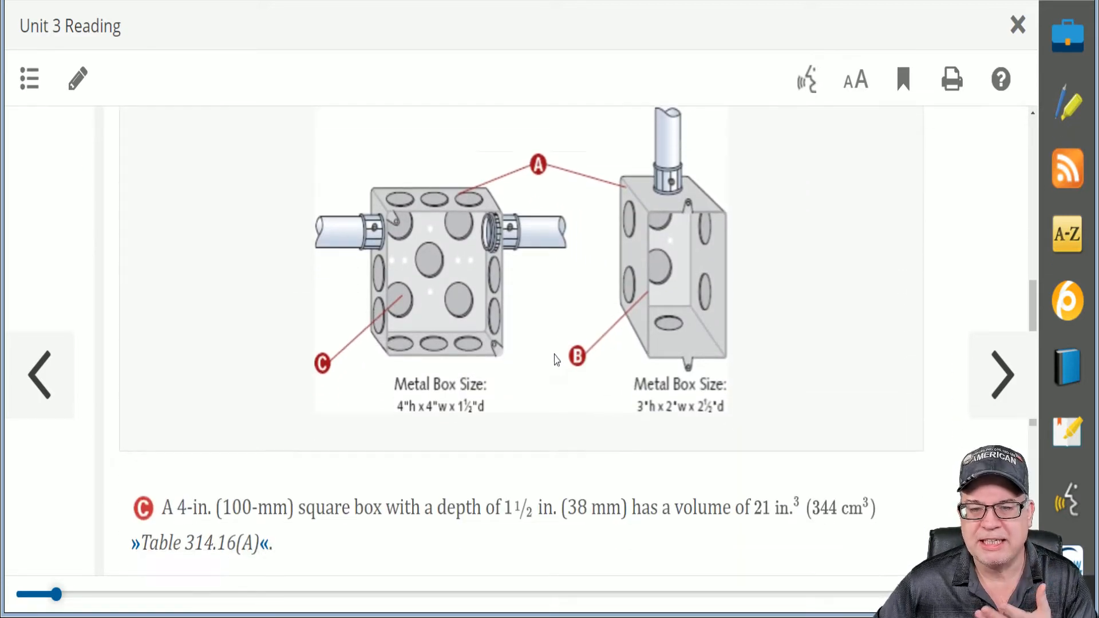
pyautogui.scroll(-3)
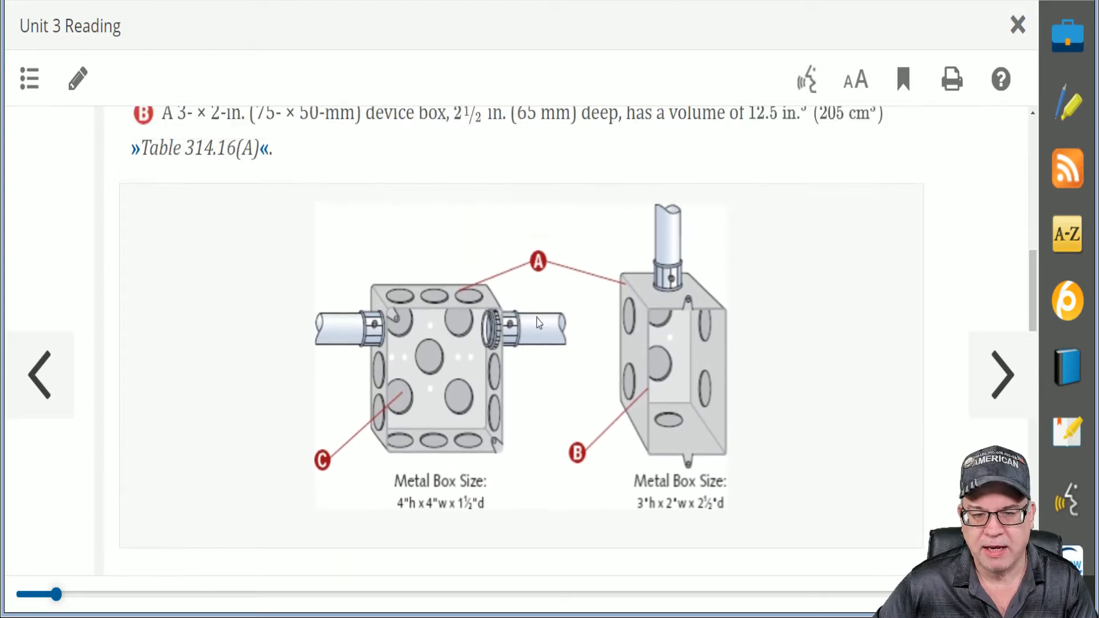
pyautogui.moveTo(494, 412)
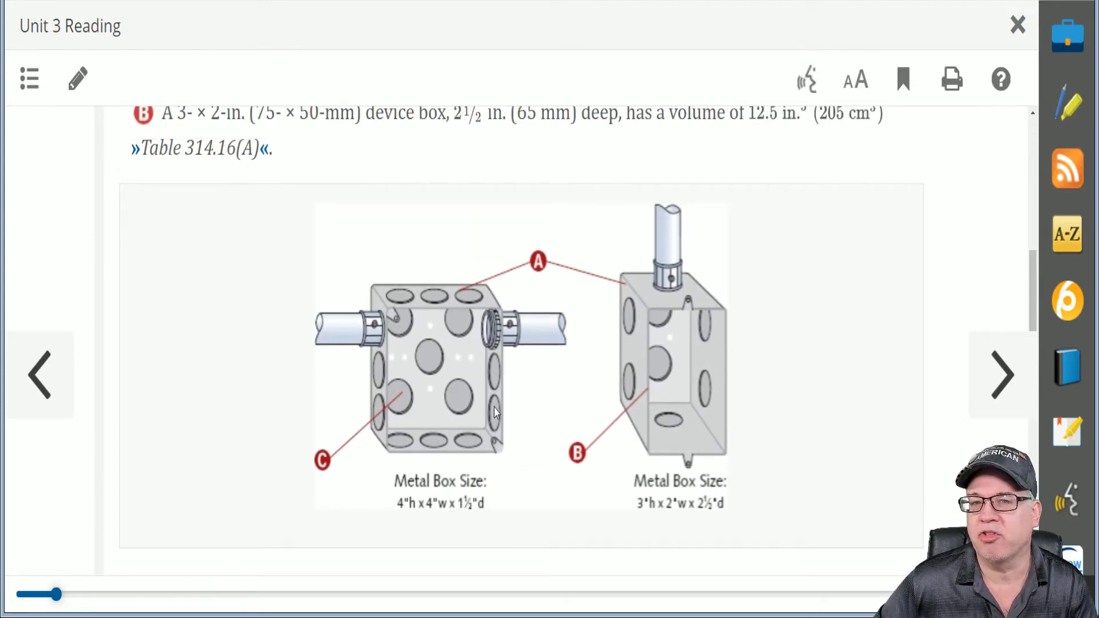
pyautogui.scroll(-3)
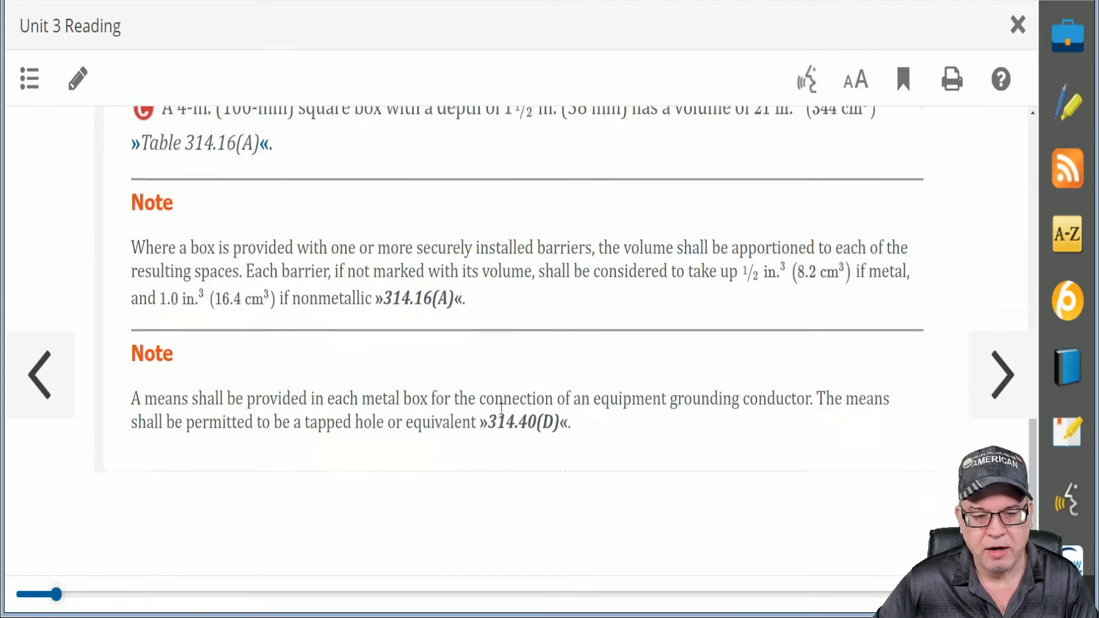
# Advance past the metal box volume pages to 3-1c Nonmetallic Boxes.
pyautogui.click(1002, 375)
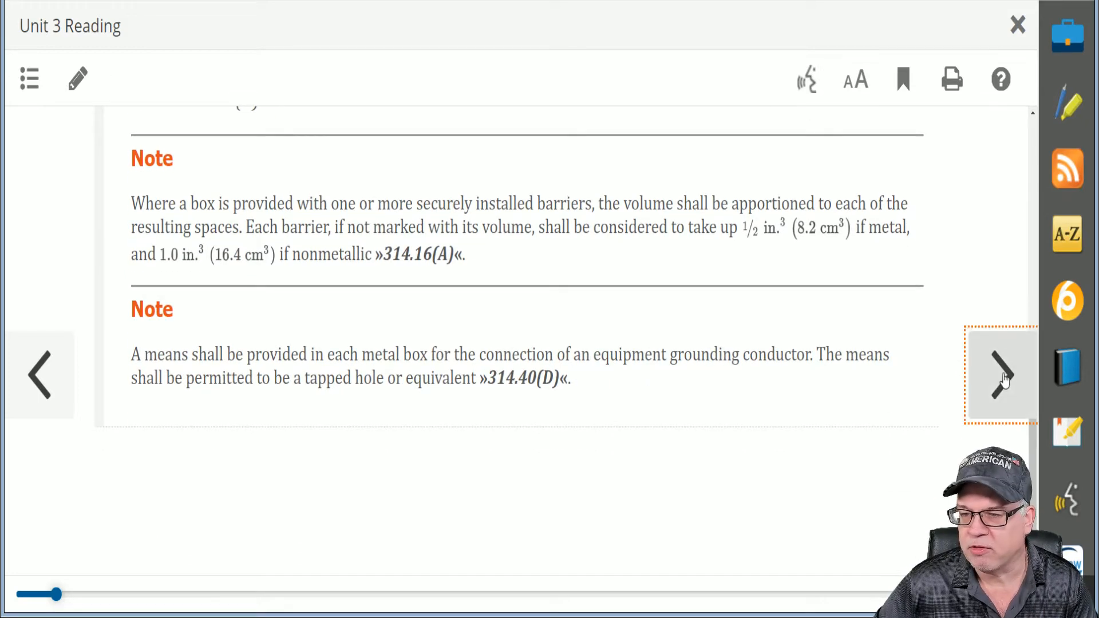
pyautogui.click(1002, 375)
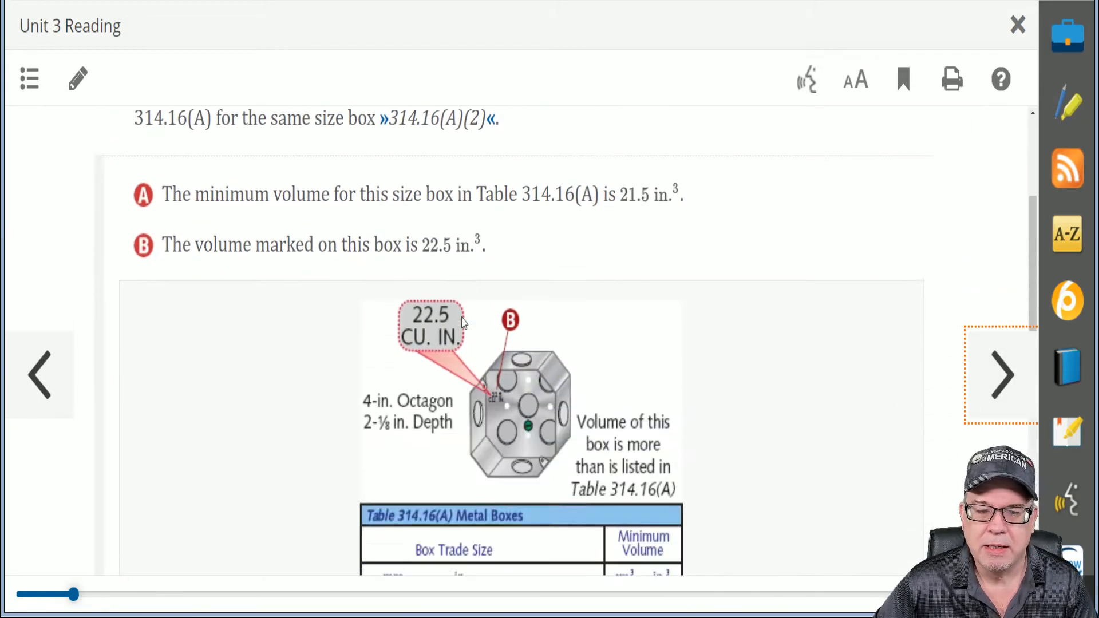
pyautogui.scroll(-3)
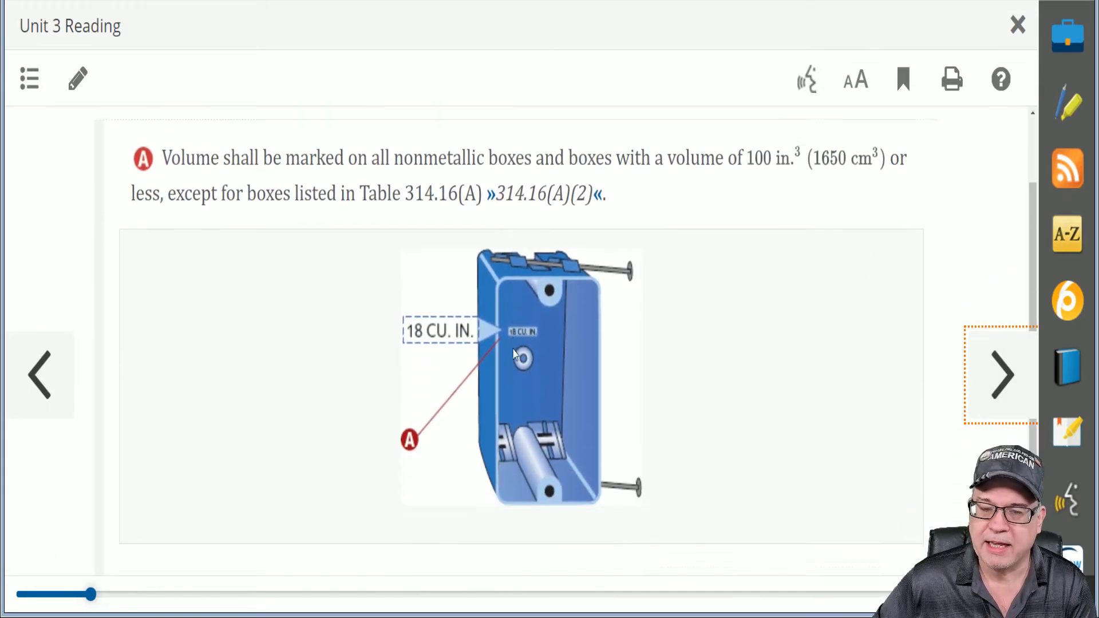
pyautogui.scroll(3)
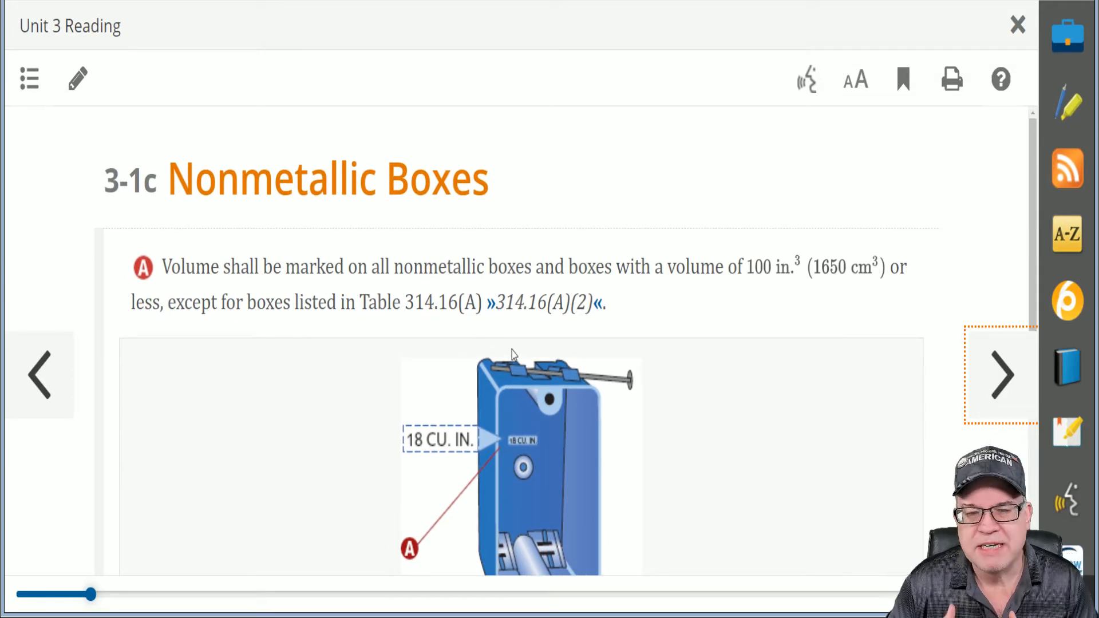
pyautogui.moveTo(566, 331)
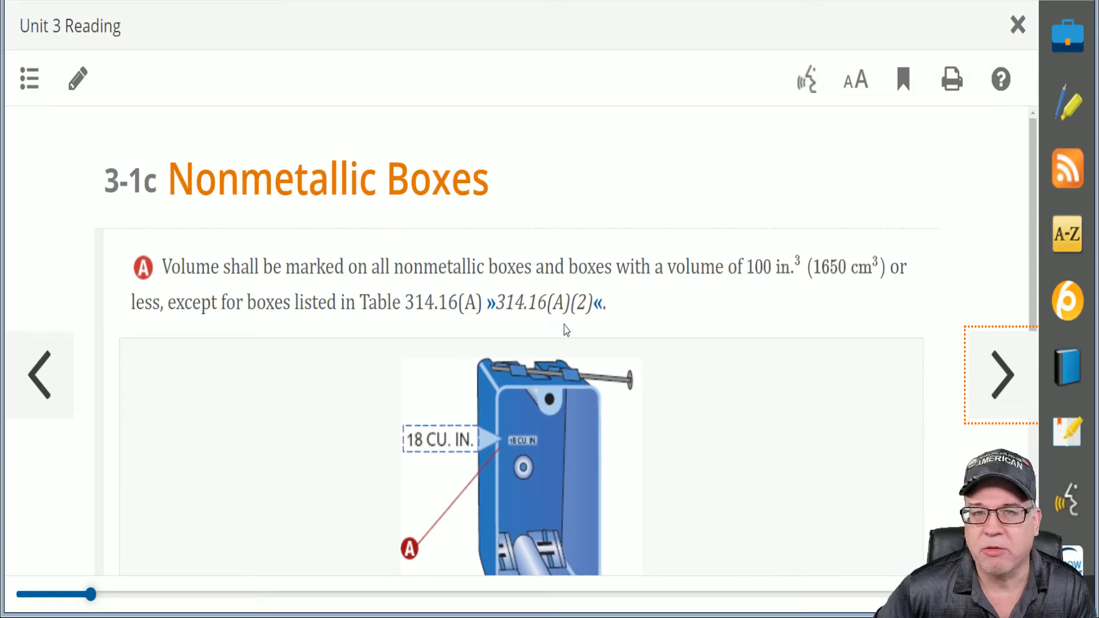
pyautogui.scroll(-3)
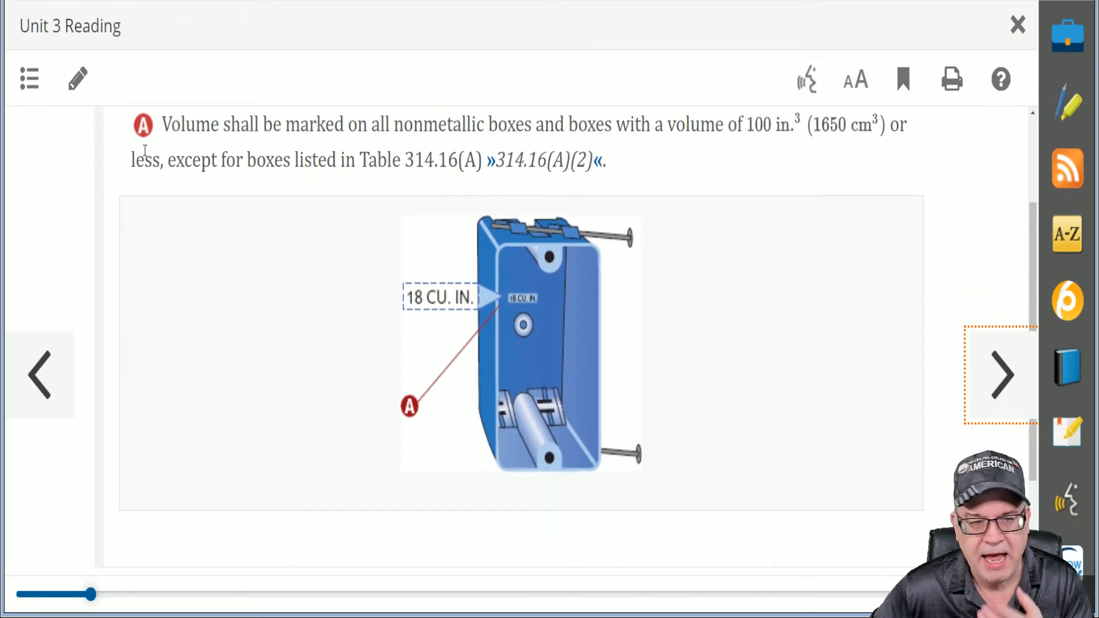
pyautogui.moveTo(324, 261)
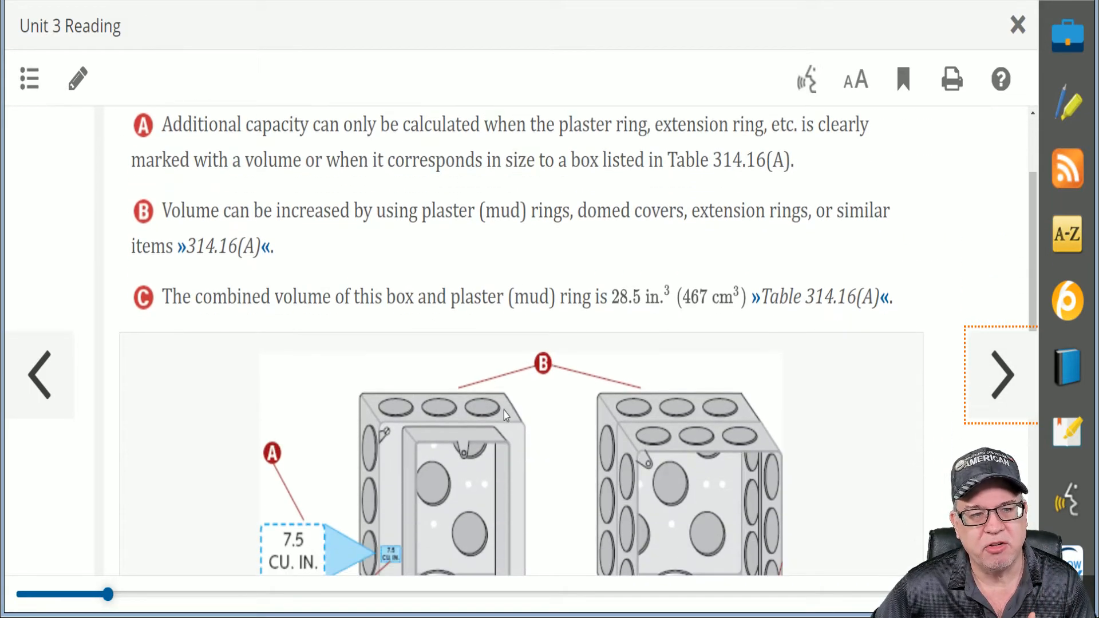
# Scroll through 3-1d's box and extension ring illustration, down to call-outs D and E.
pyautogui.scroll(3)
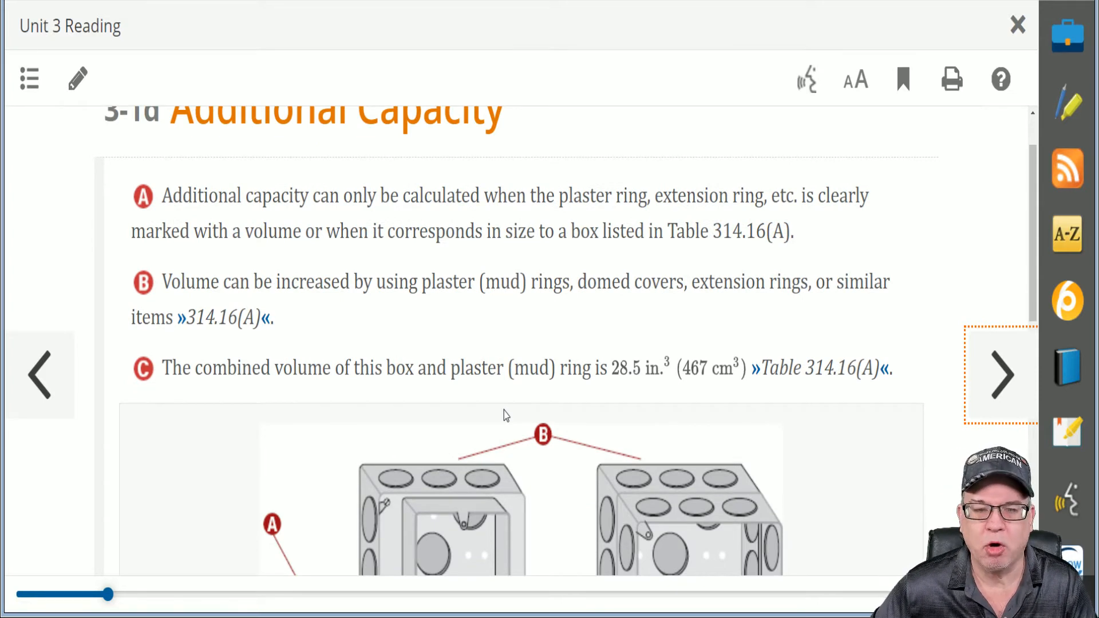
pyautogui.scroll(-3)
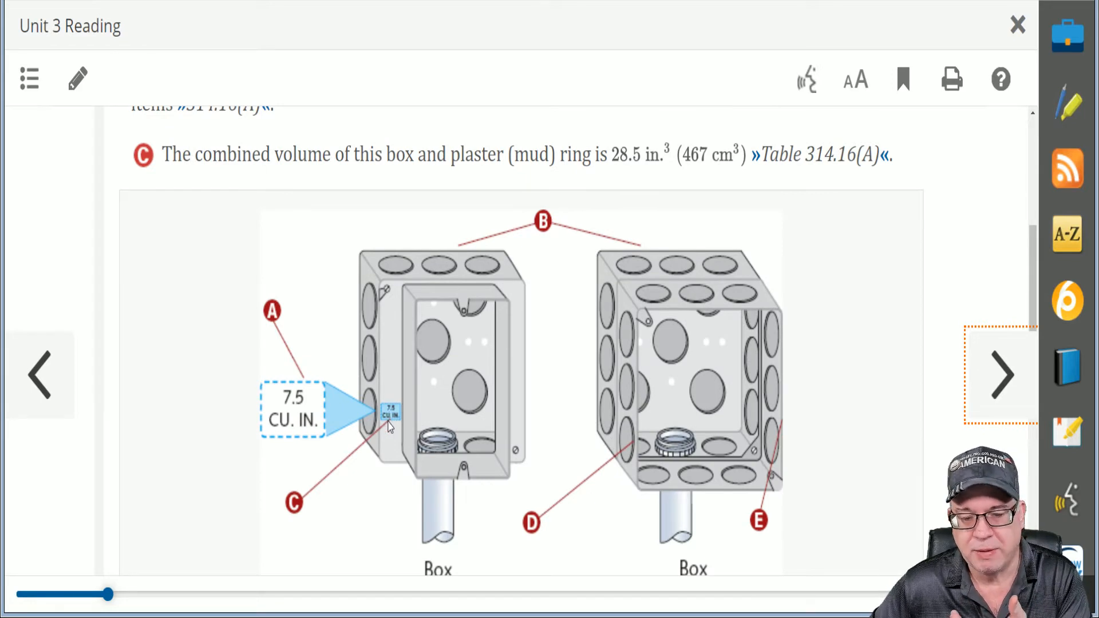
pyautogui.scroll(3)
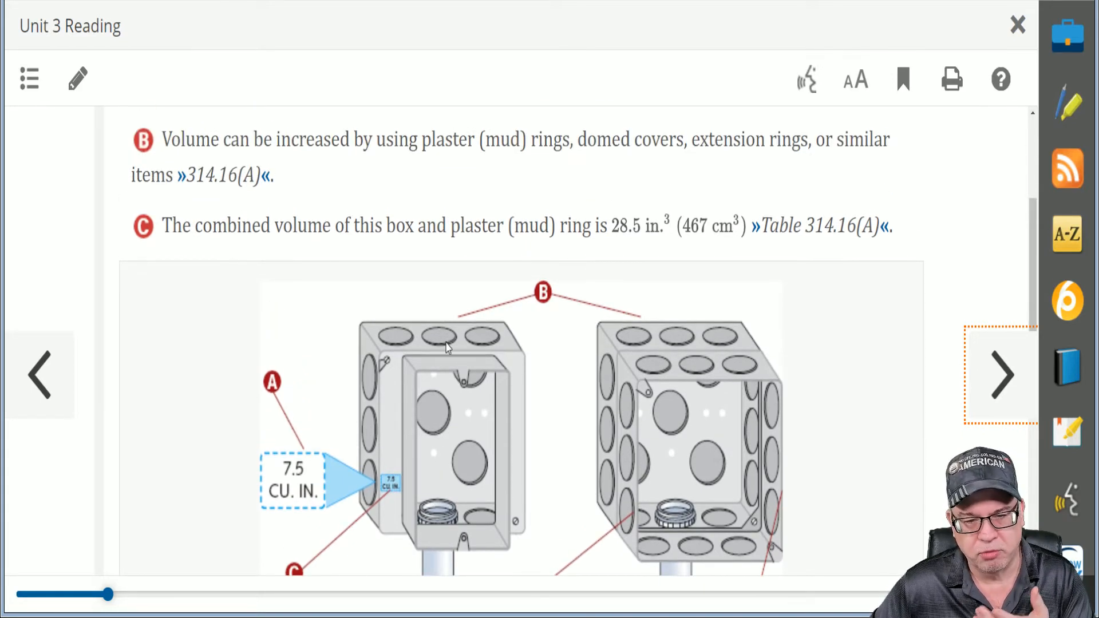
pyautogui.scroll(3)
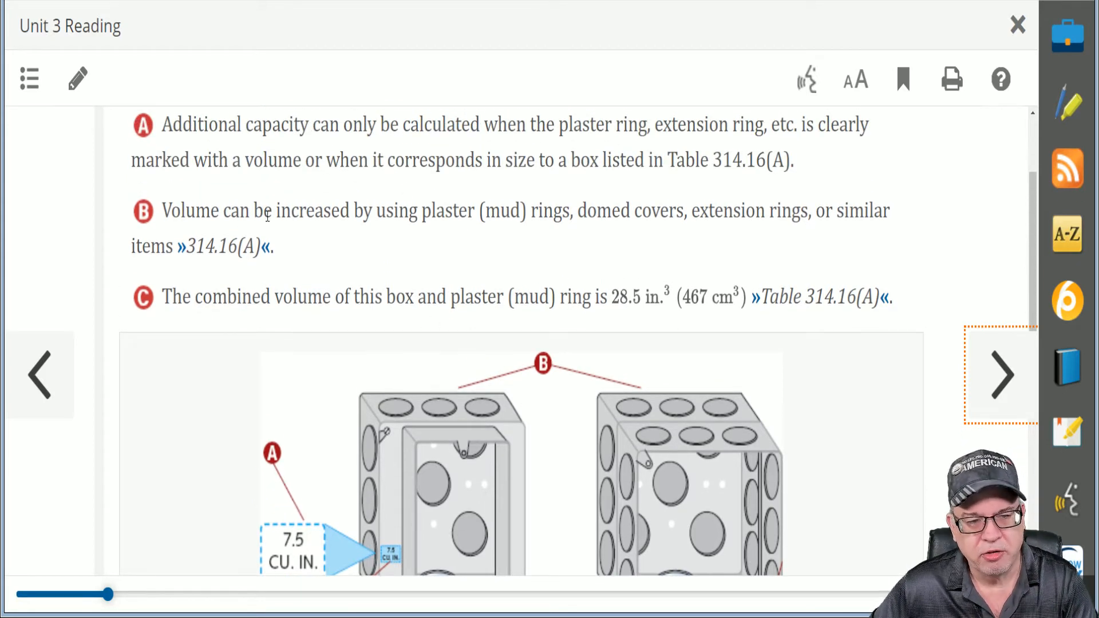
pyautogui.moveTo(430, 262)
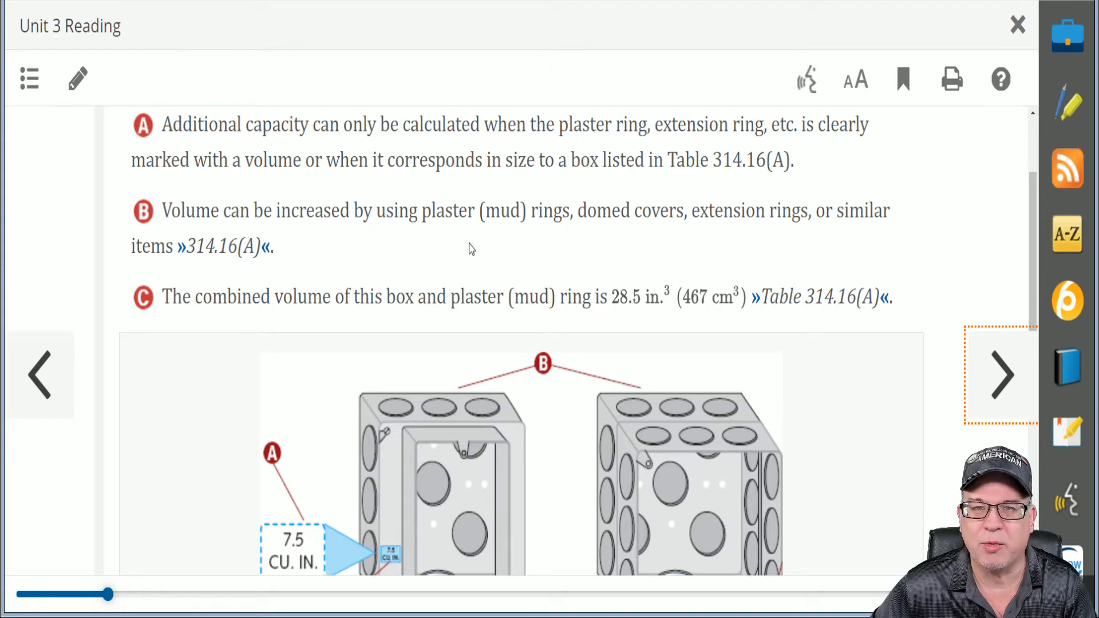
pyautogui.moveTo(274, 245)
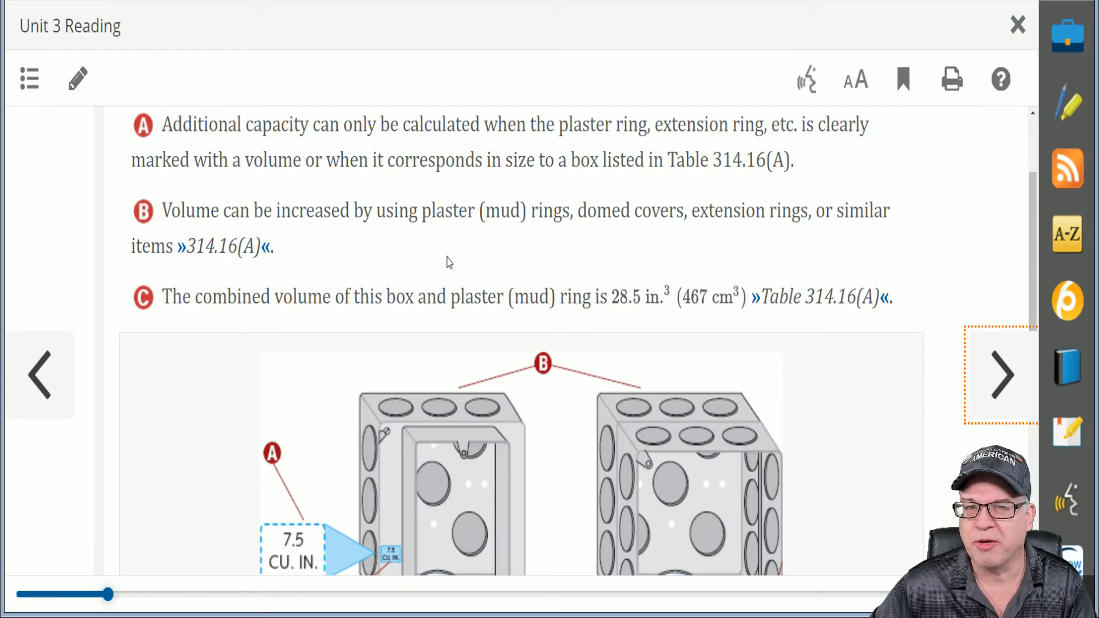
pyautogui.scroll(-3)
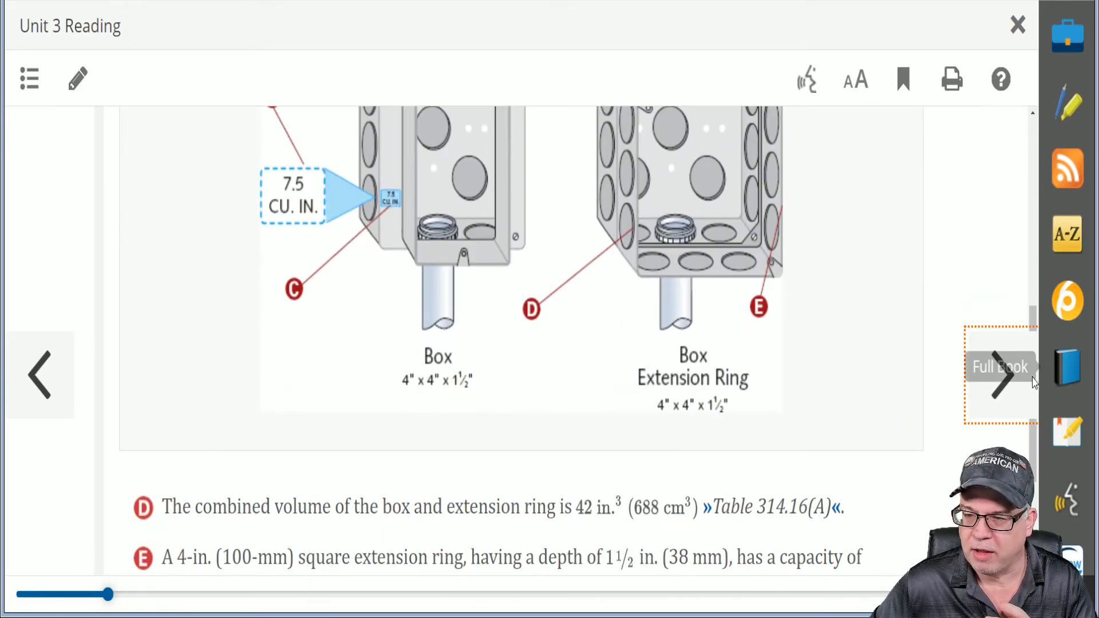
# Open 3-1e Additional Markings and scroll through its illustration.
pyautogui.click(1001, 375)
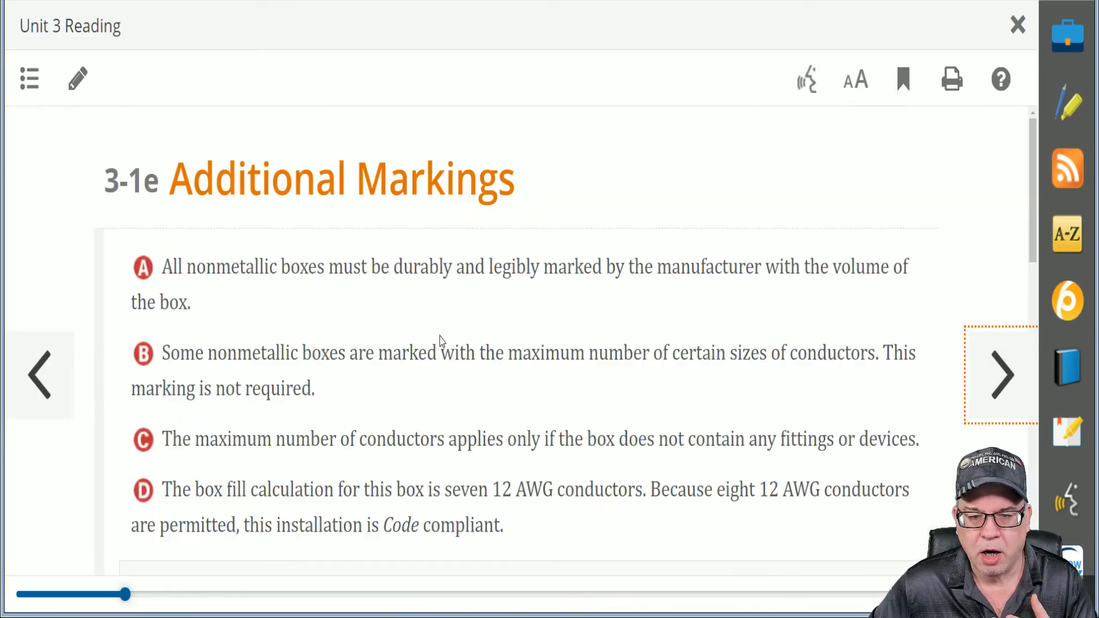
pyautogui.scroll(-3)
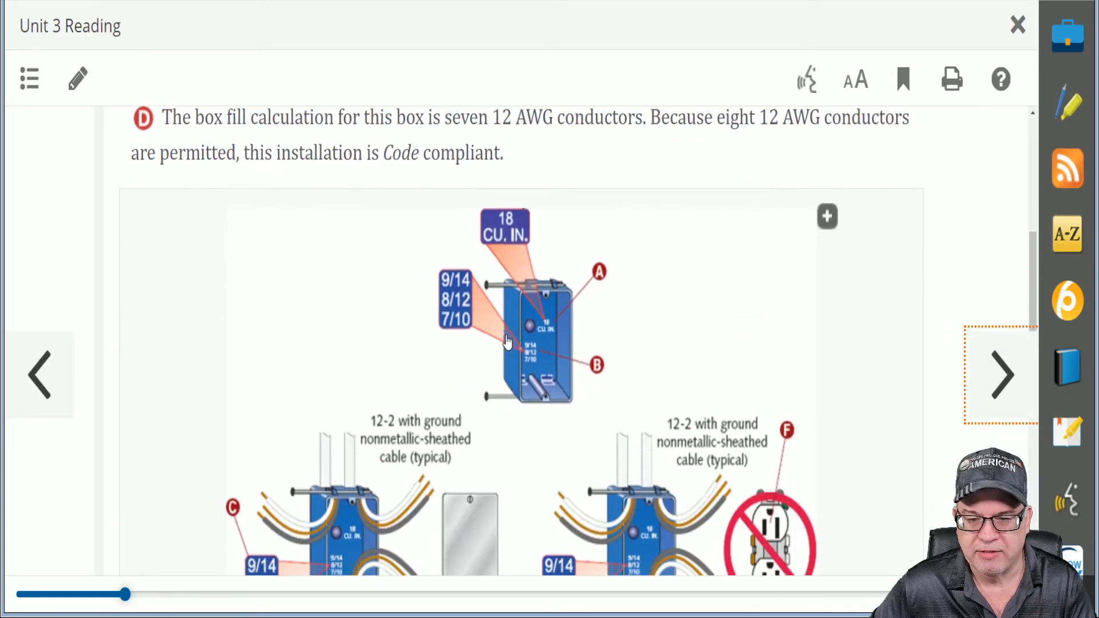
pyautogui.scroll(-3)
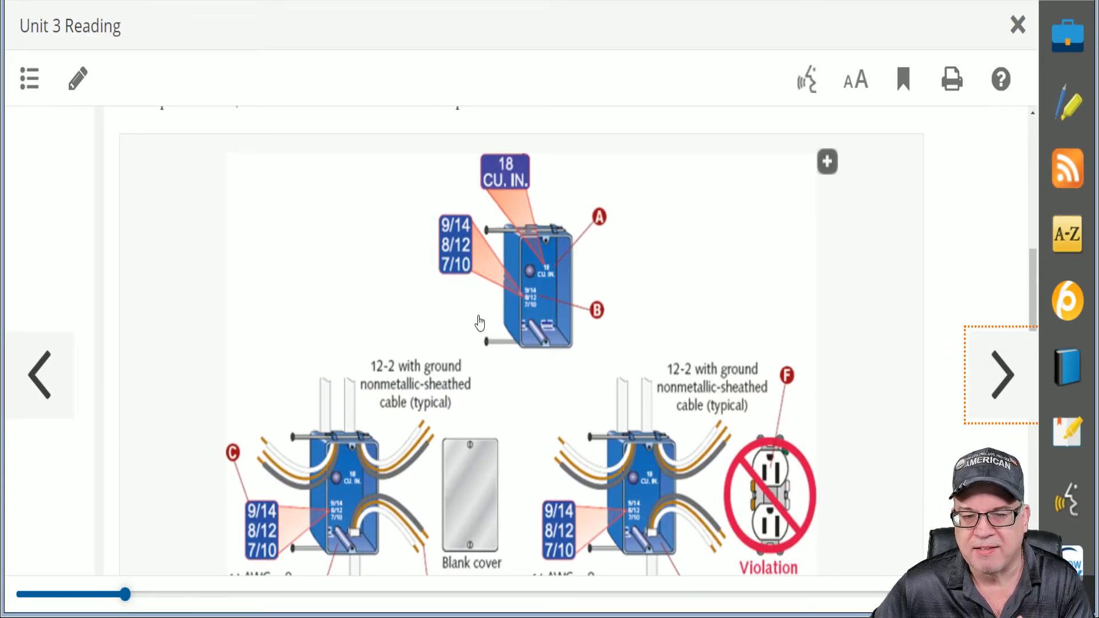
pyautogui.scroll(-3)
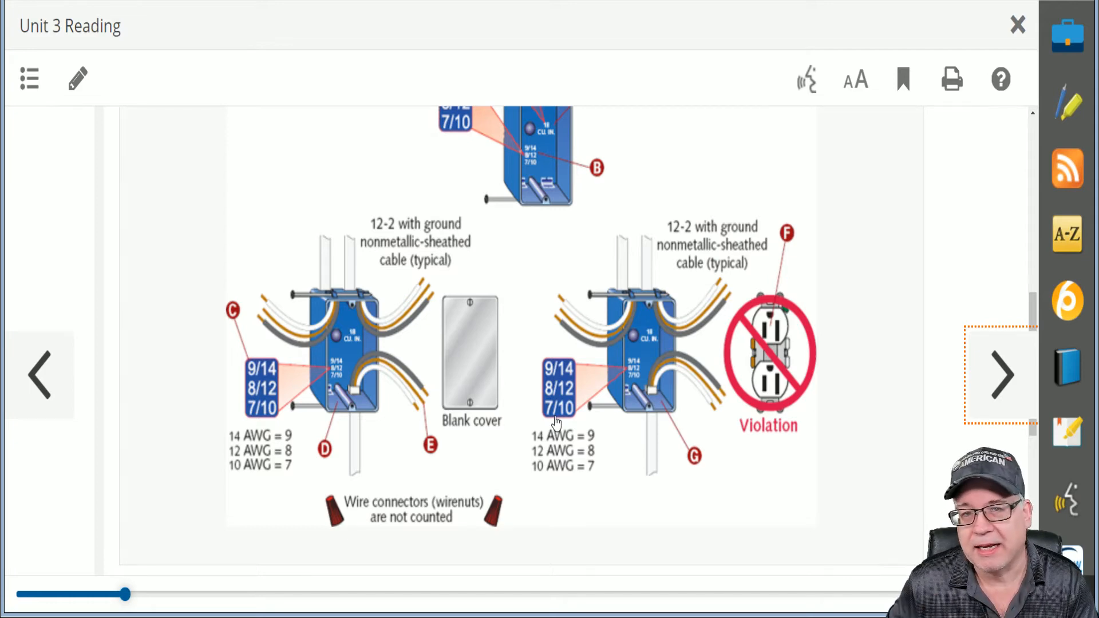
# Advance to the equipment grounding conductor counting rule and its illustration.
pyautogui.click(1002, 375)
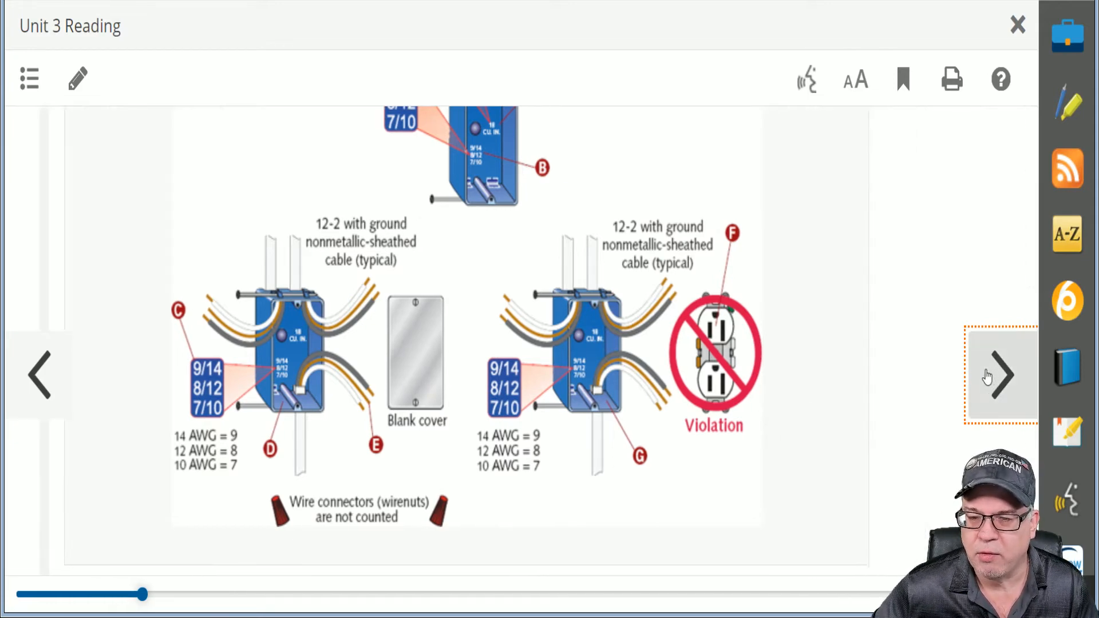
pyautogui.click(1001, 375)
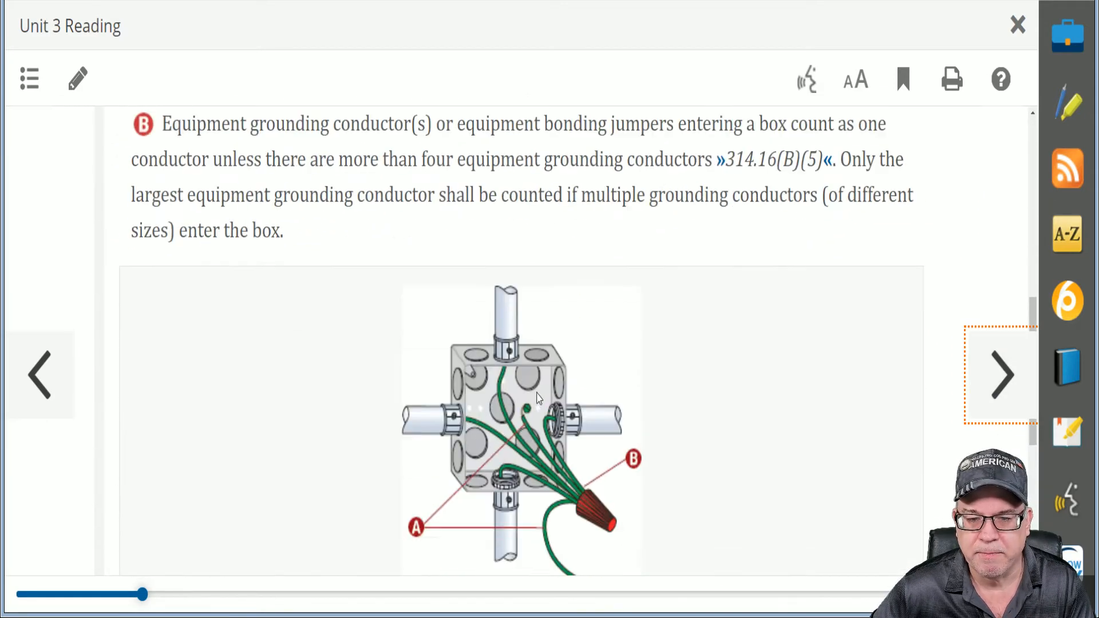
pyautogui.scroll(-3)
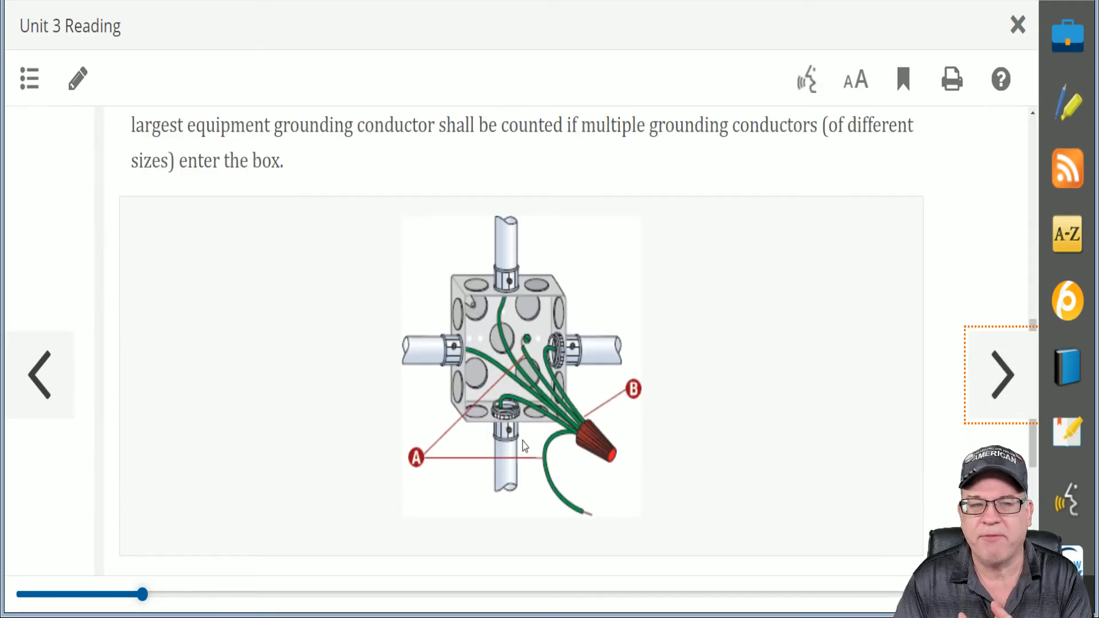